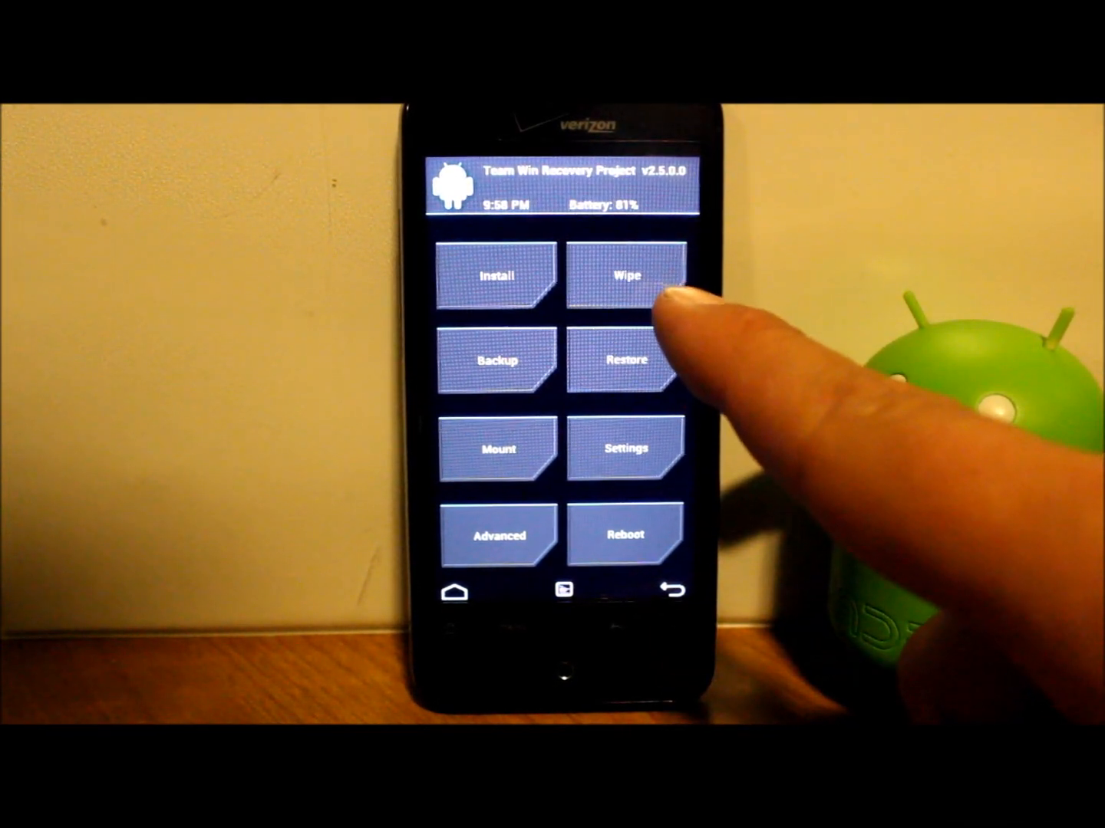
Back out of the Wipe menu to the main screen and enter Install
left_click(626, 276)
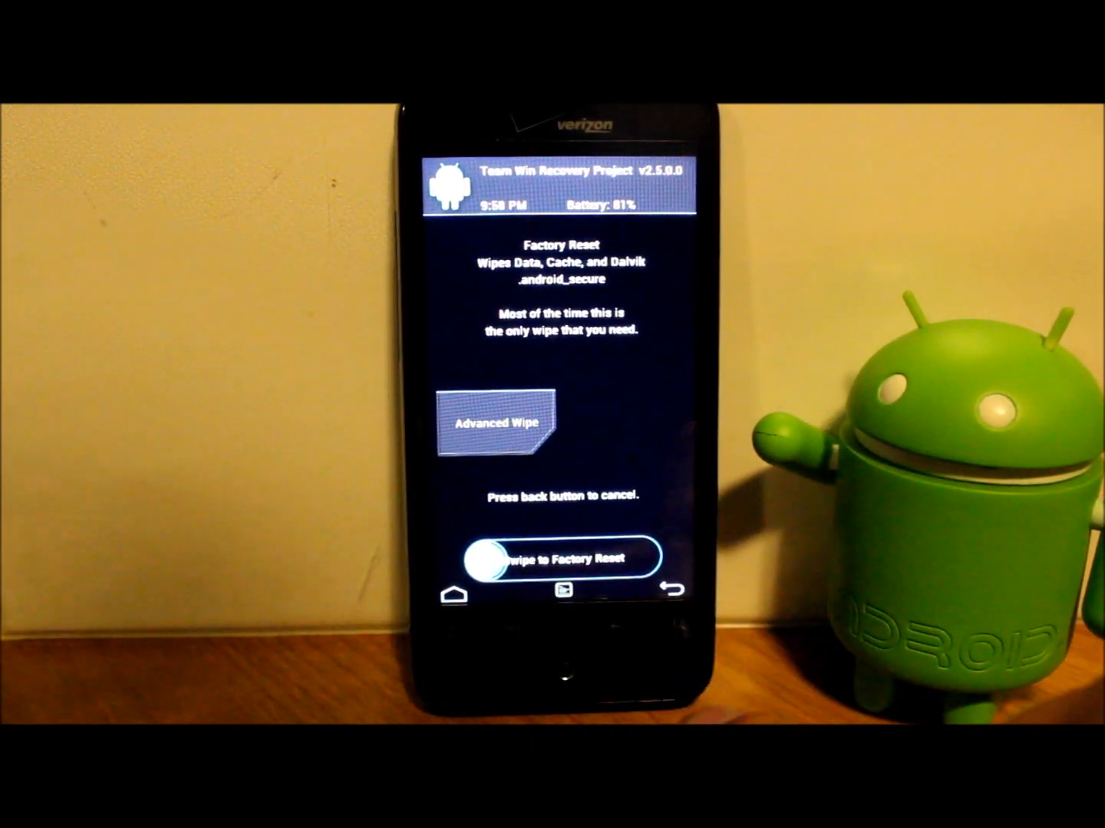
left_click(669, 589)
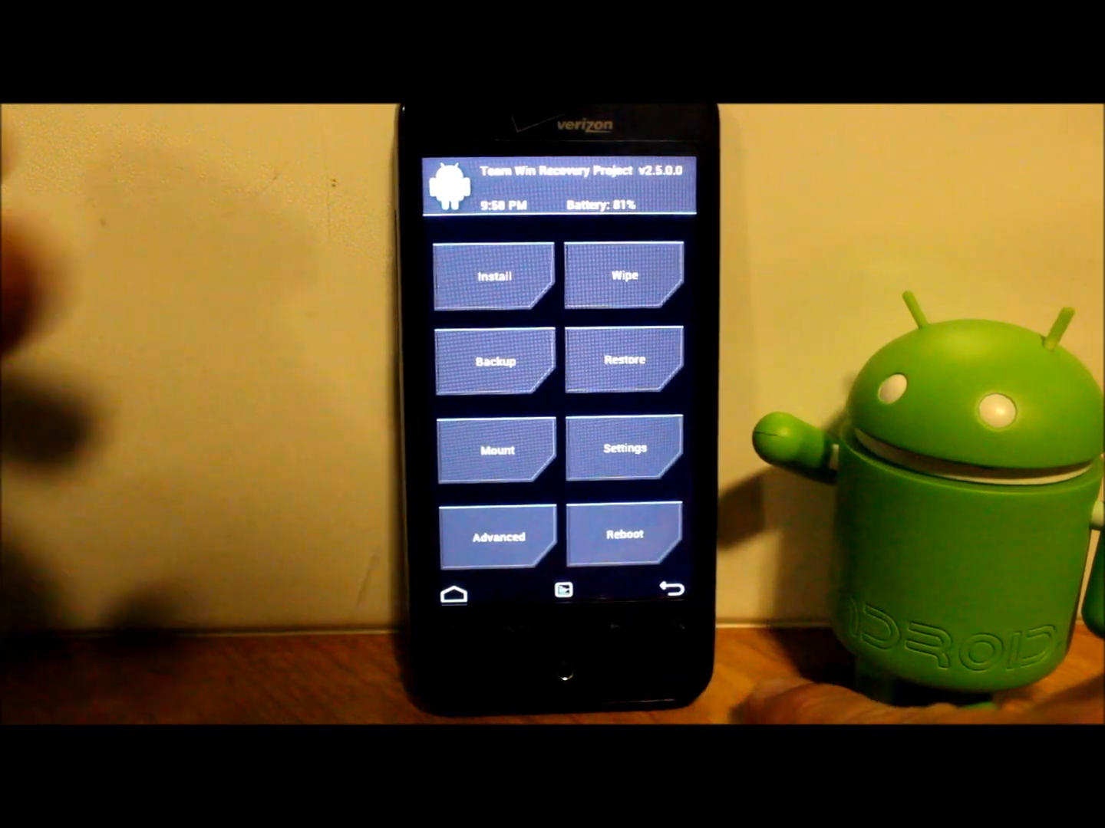
left_click(497, 276)
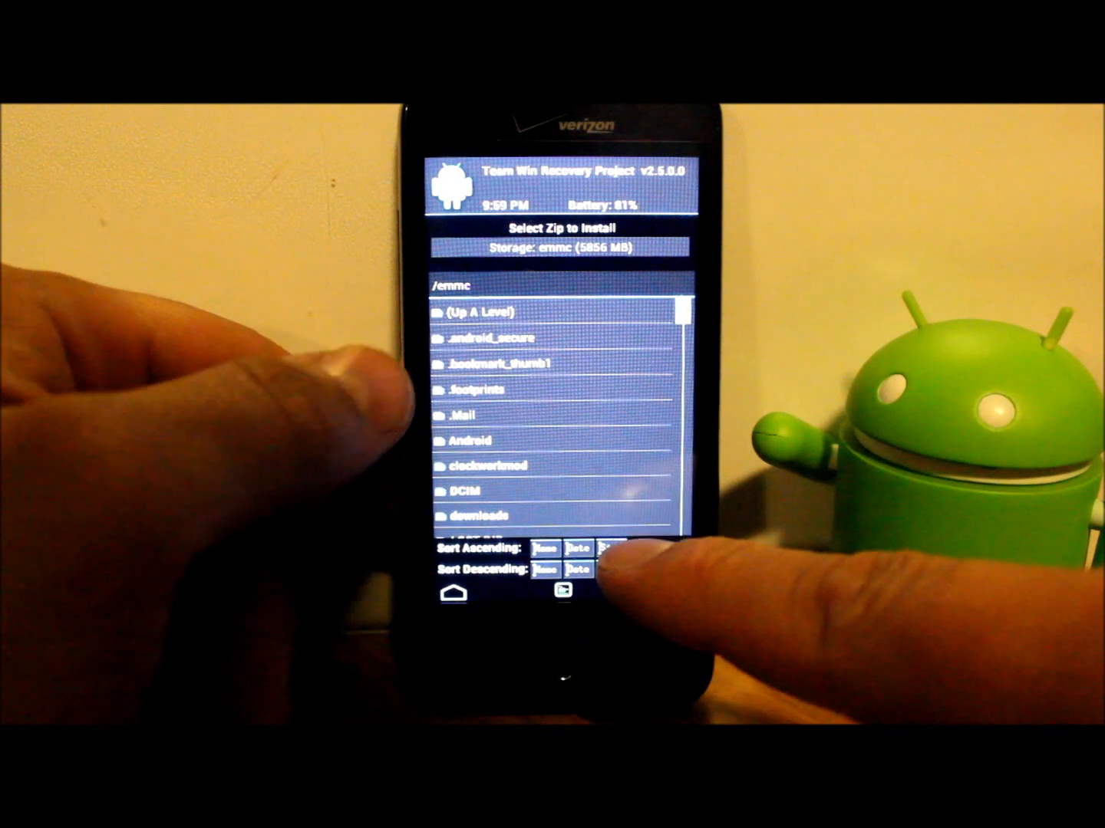
Browse up to /sdcard/Download and queue cm-10.1-20130516-TINY-inc.zip on the flash confirmation screen
left_click(475, 313)
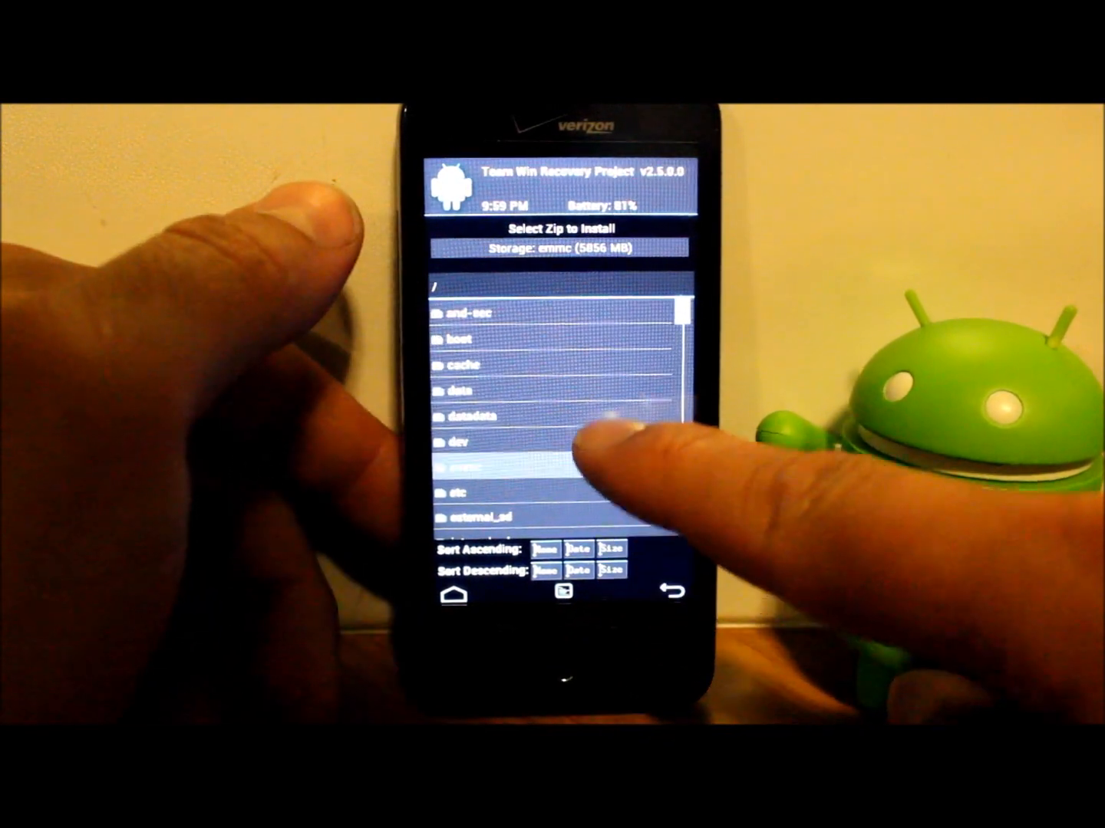
scroll("down", 3)
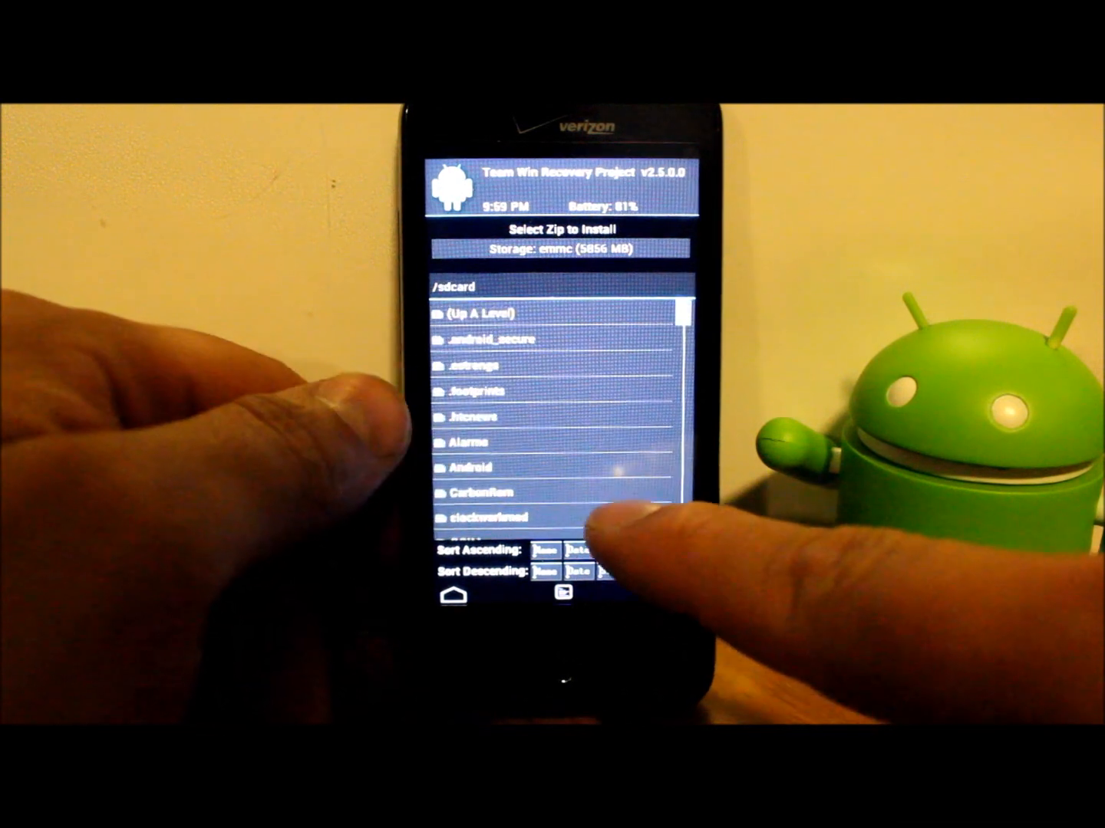
scroll("down", 3)
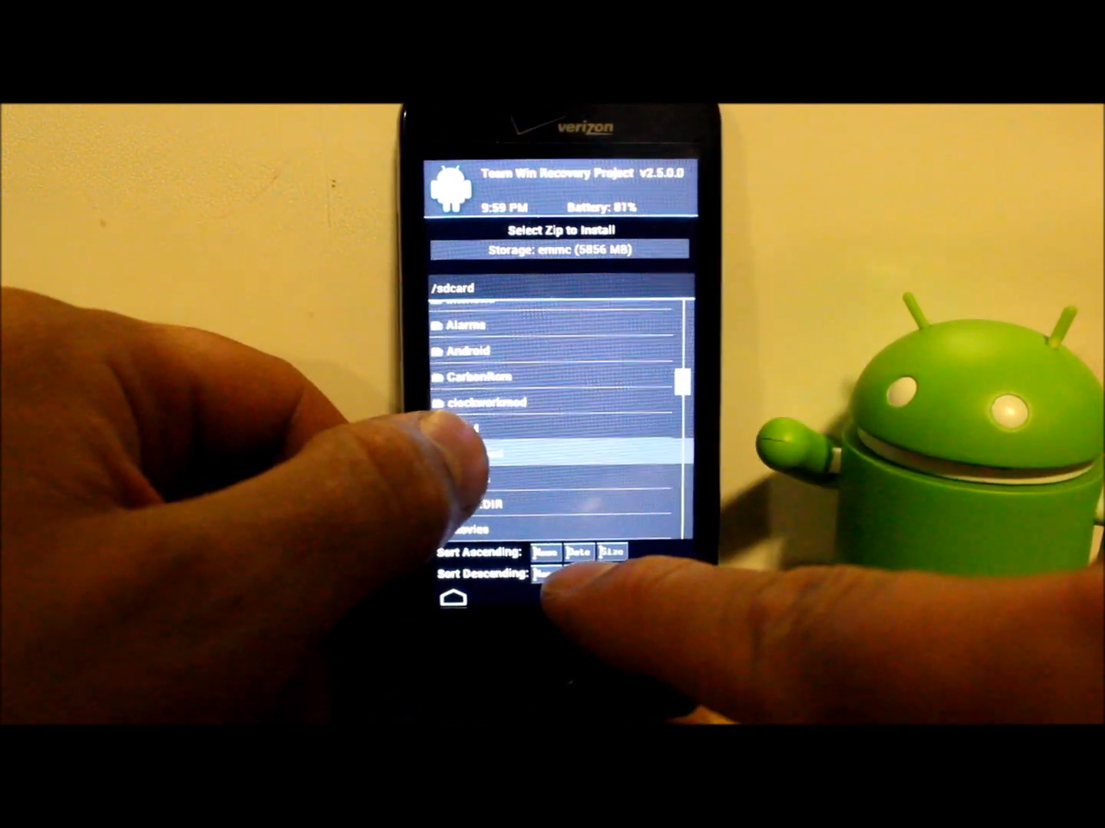
left_click(507, 453)
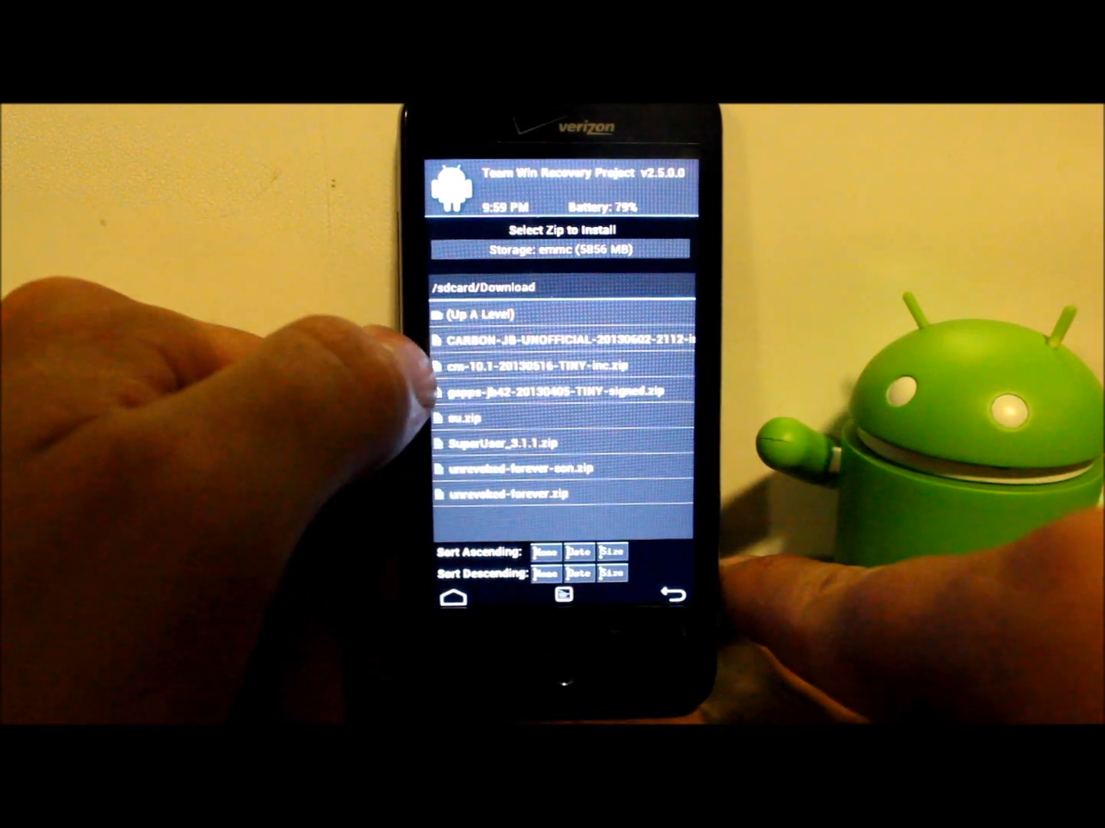
left_click(544, 342)
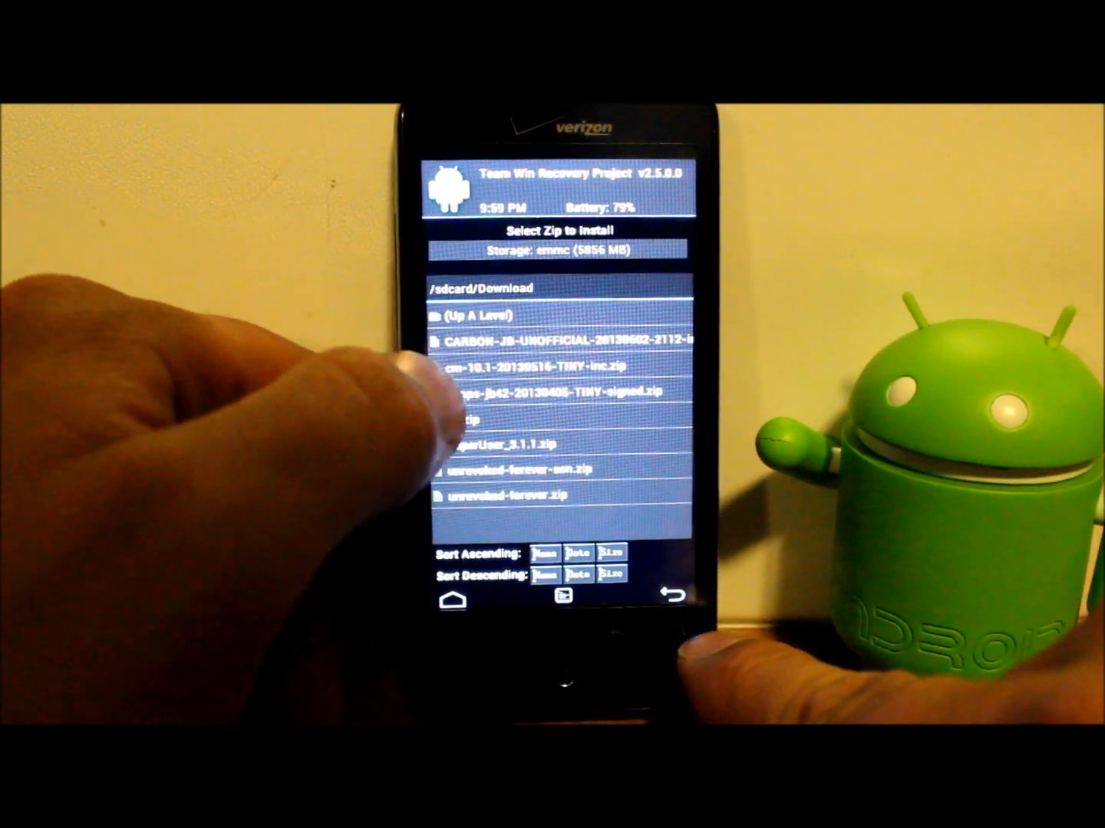
left_click(550, 378)
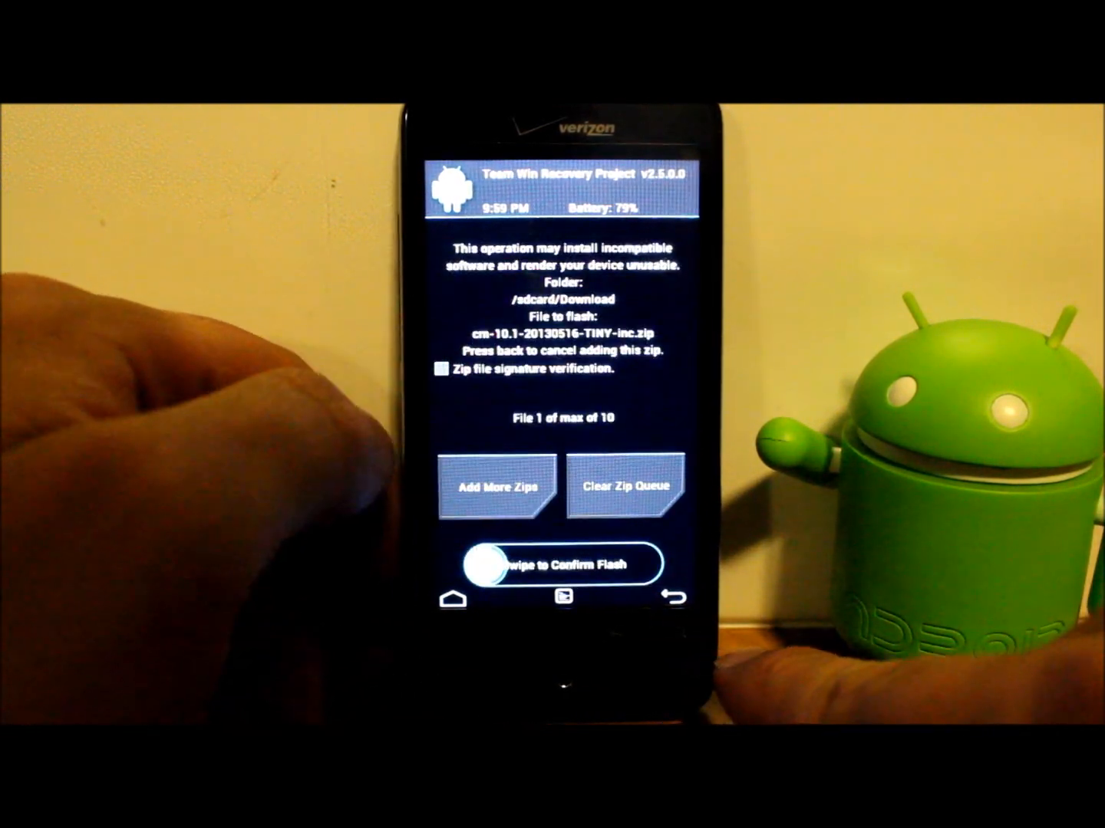